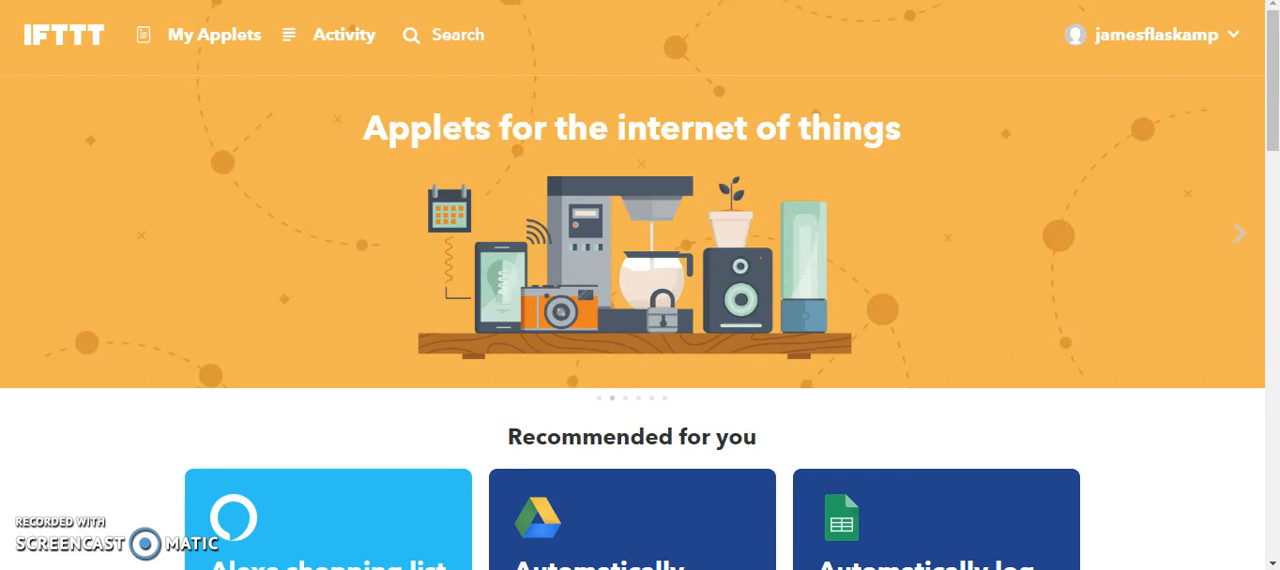
{"action": "mouse_move", "coordinate": [806, 76]}
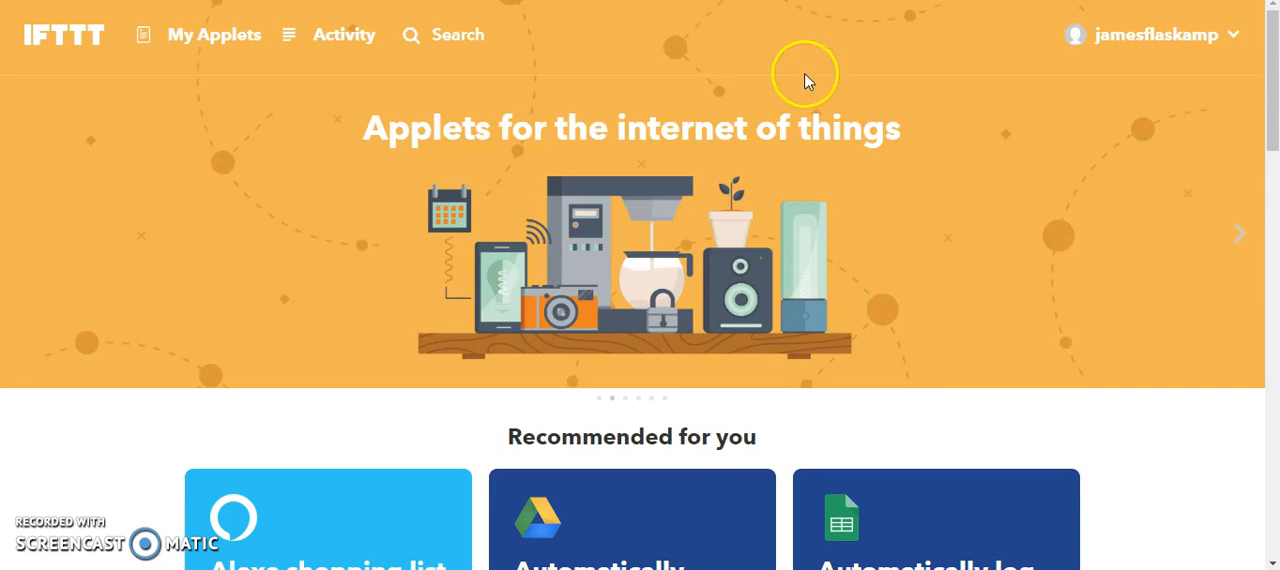
{"action": "mouse_move", "coordinate": [988, 84]}
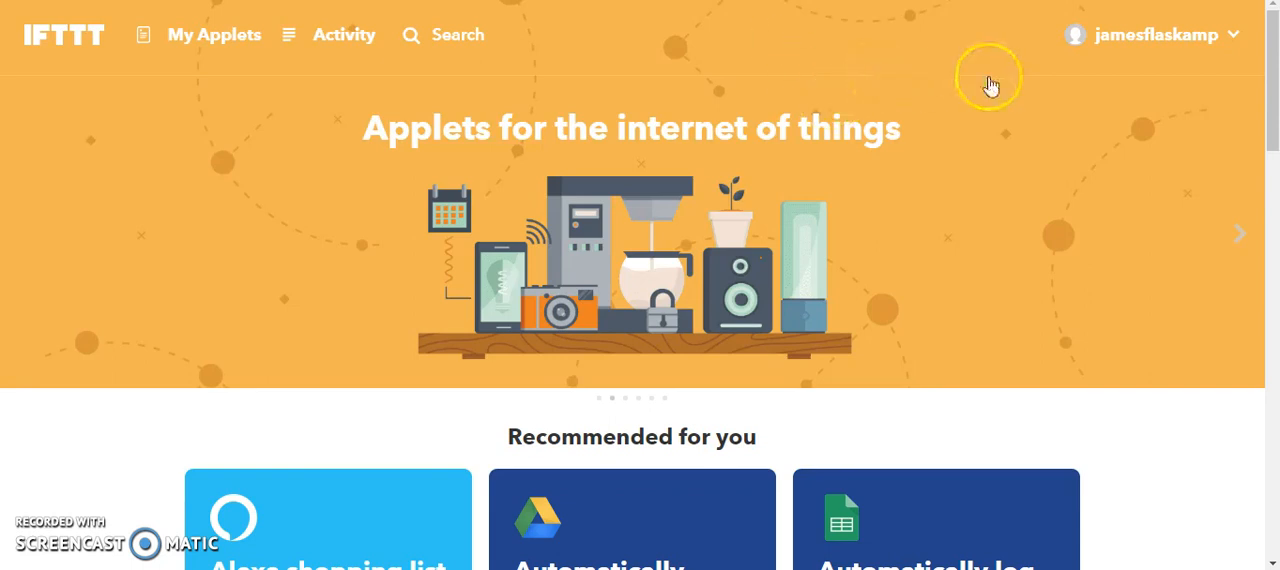
{"action": "mouse_move", "coordinate": [1175, 45]}
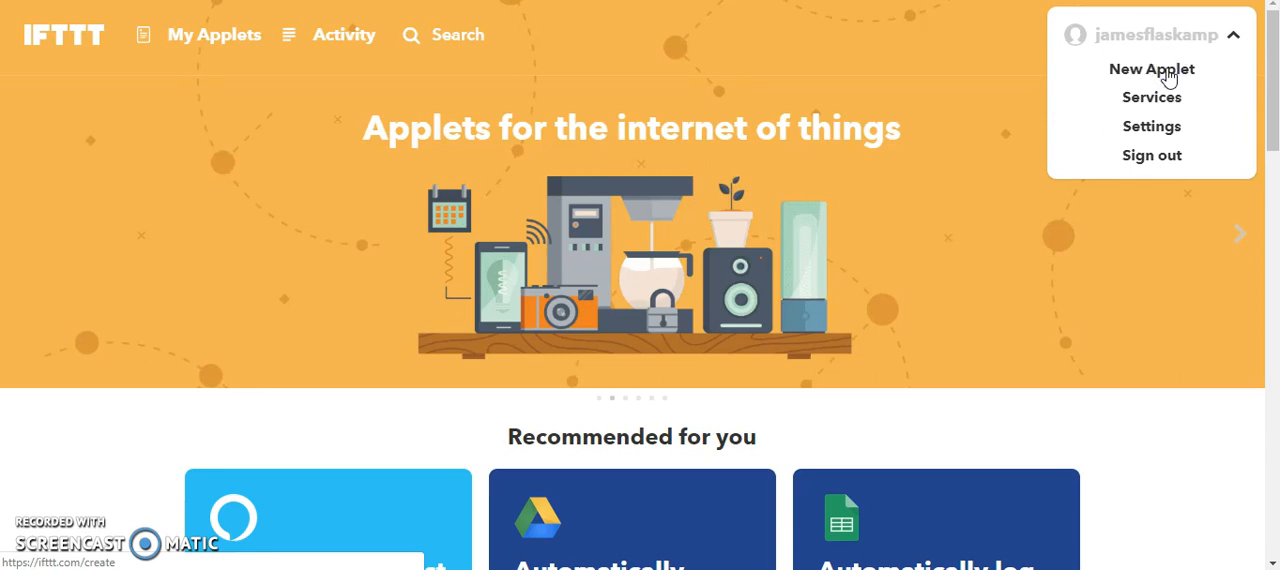
Start a new IFTTT applet to reach the 'if this then that' builder.
{"action": "left_click", "coordinate": [1151, 69]}
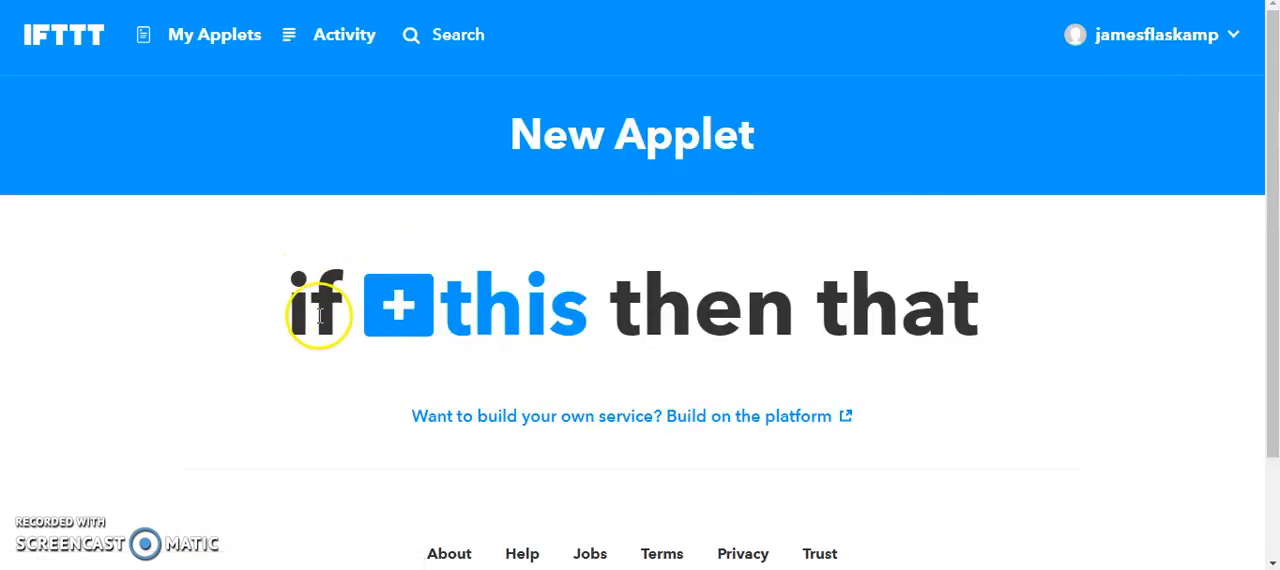
{"action": "mouse_move", "coordinate": [705, 325]}
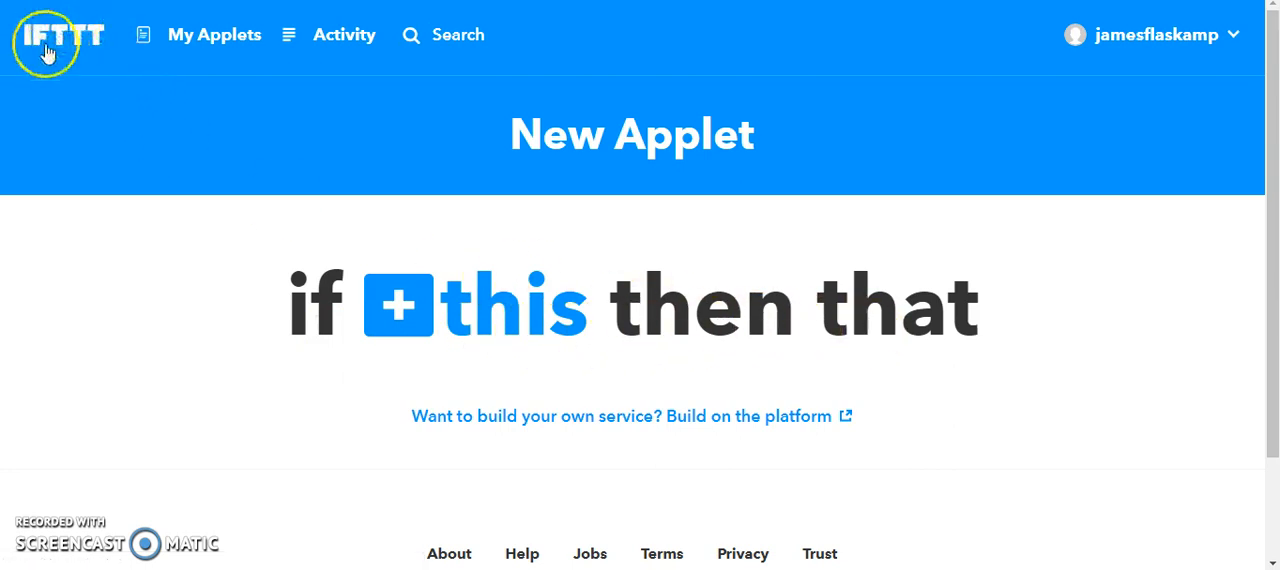
{"action": "mouse_move", "coordinate": [493, 275]}
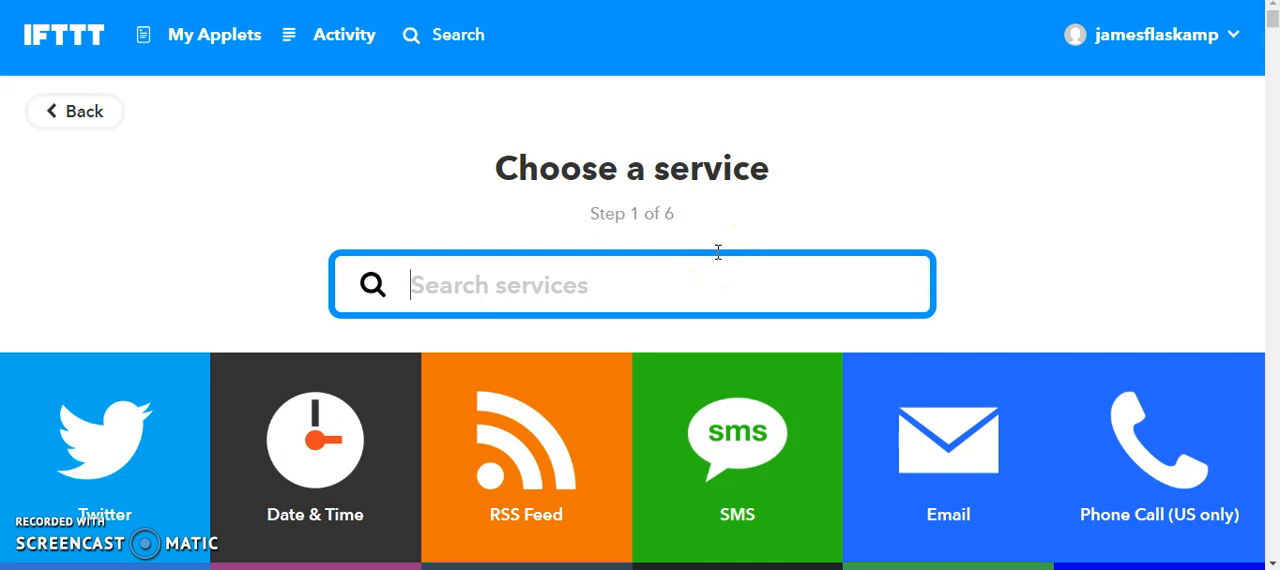
Search services for 'wiki' and choose Wikipedia as the trigger service.
{"action": "type", "text": "wiki"}
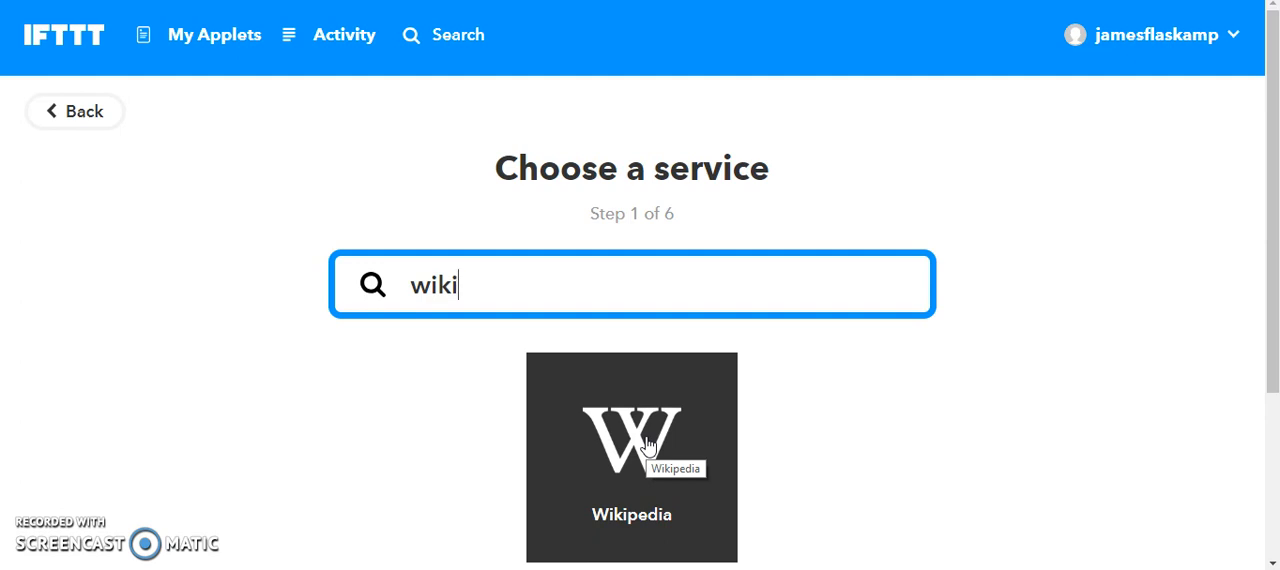
{"action": "left_click", "coordinate": [631, 440]}
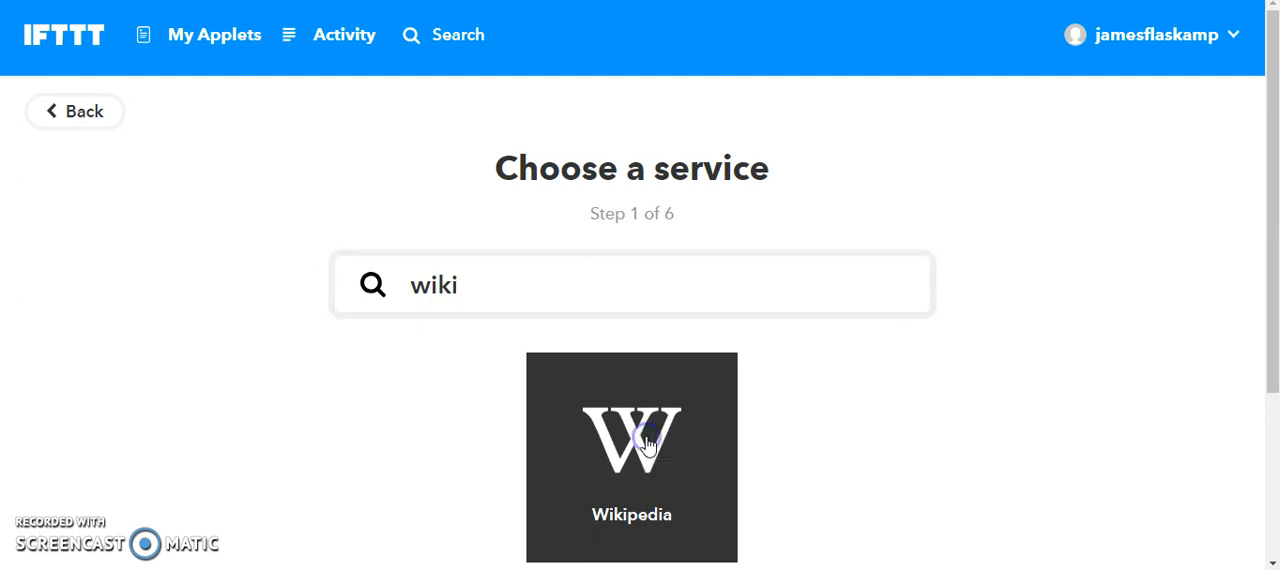
{"action": "left_click", "coordinate": [631, 456]}
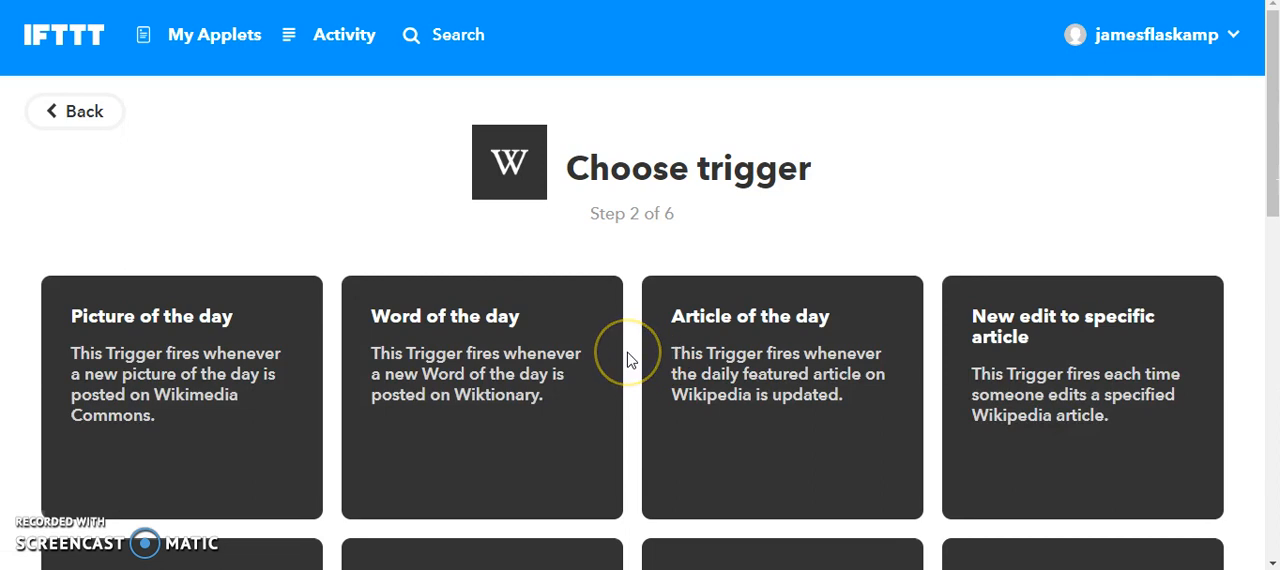
Scroll the Wikipedia trigger list to reveal more triggers.
{"action": "scroll", "scroll_direction": "down", "scroll_amount": 3}
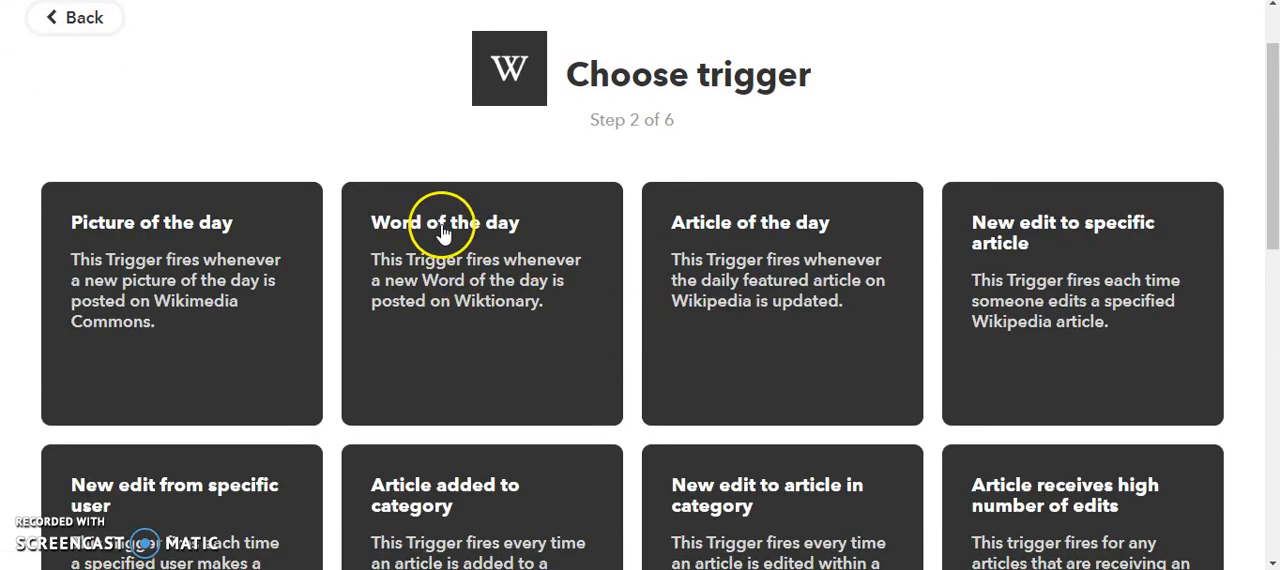
{"action": "mouse_move", "coordinate": [470, 247]}
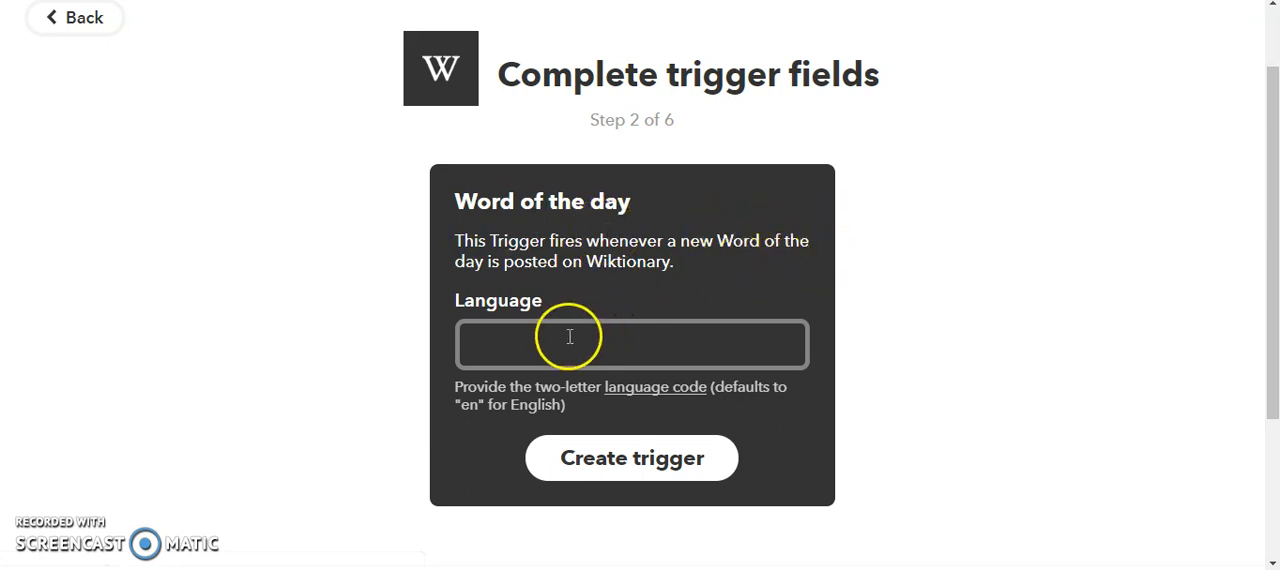
Create the Word of the day trigger with language 'en'.
{"action": "left_click", "coordinate": [631, 345]}
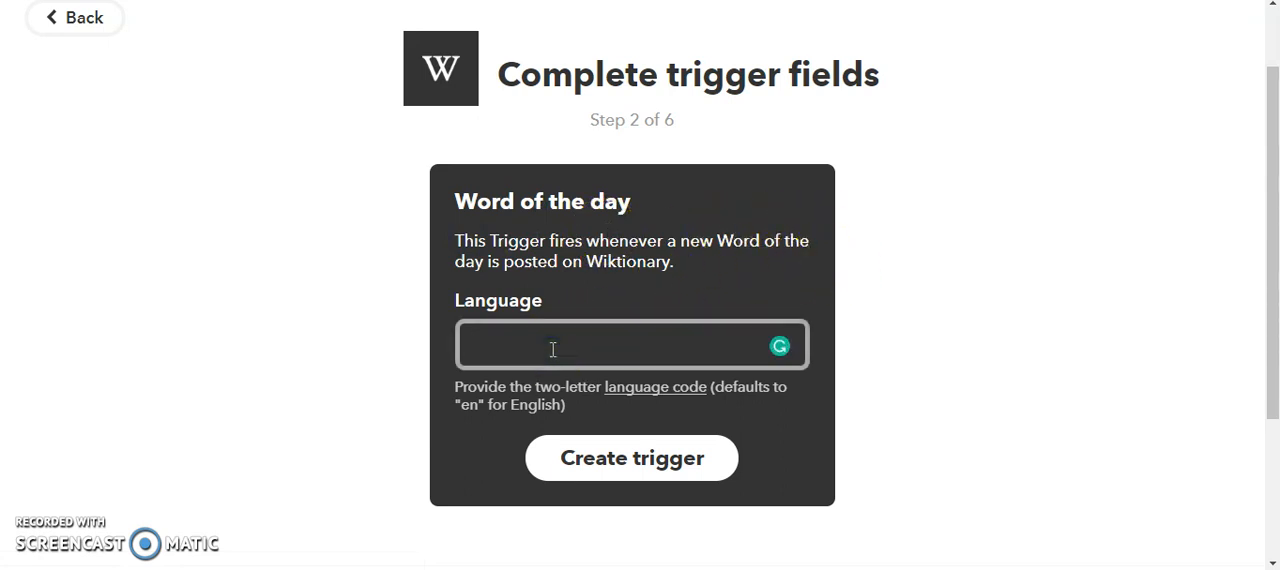
{"action": "type", "text": "en"}
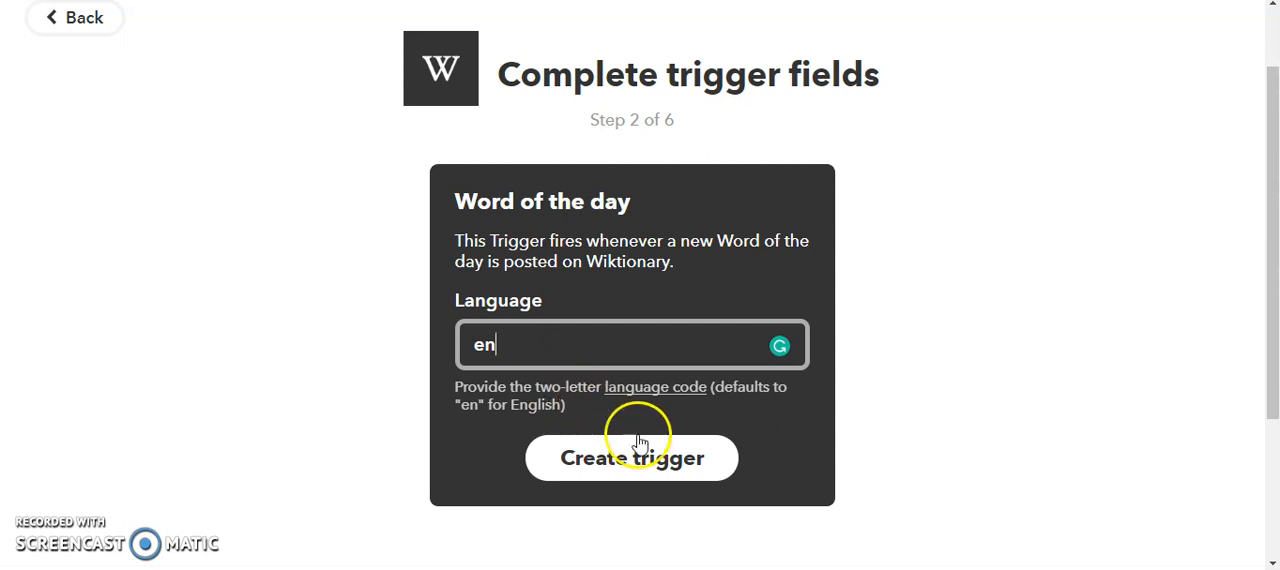
{"action": "left_click", "coordinate": [631, 458]}
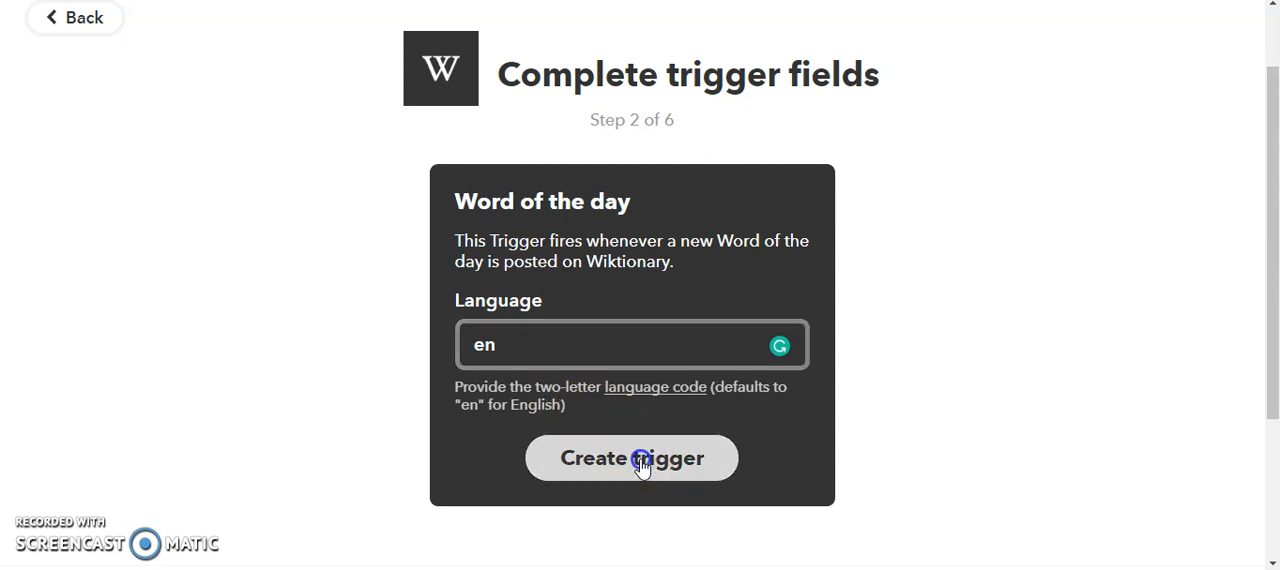
{"action": "left_click", "coordinate": [631, 458]}
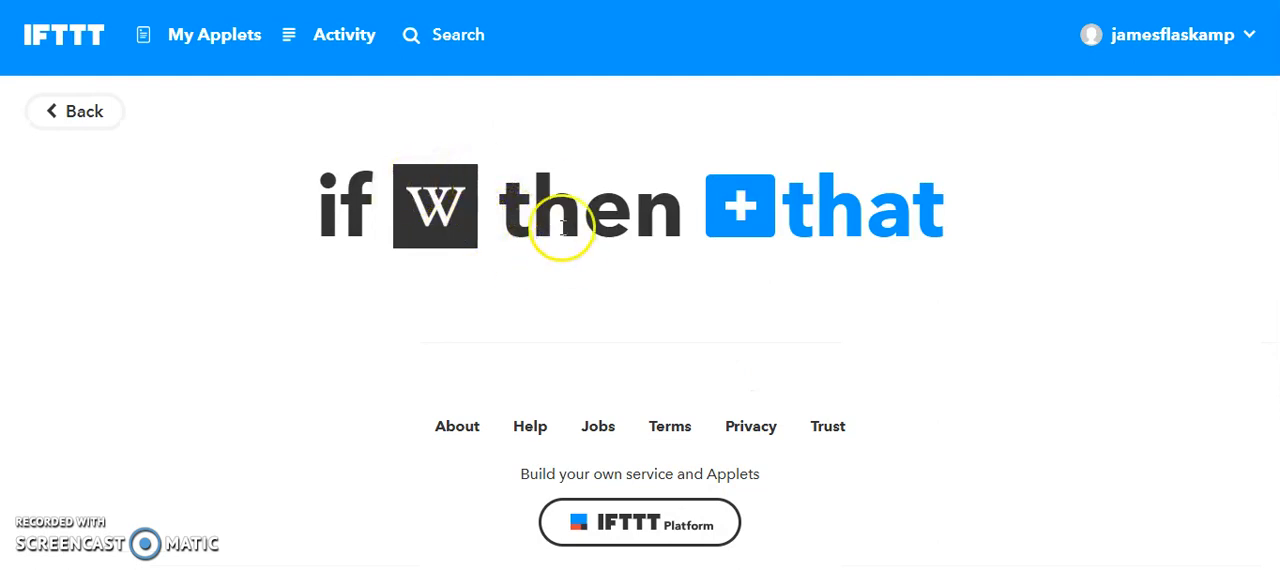
{"action": "mouse_move", "coordinate": [575, 287]}
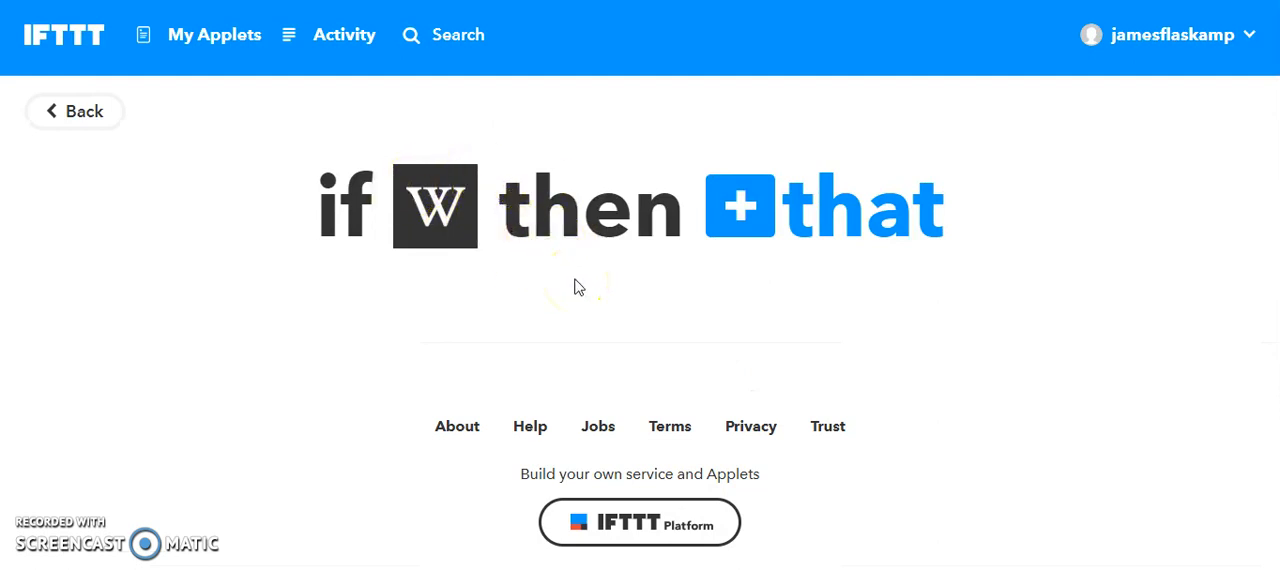
{"action": "mouse_move", "coordinate": [822, 210]}
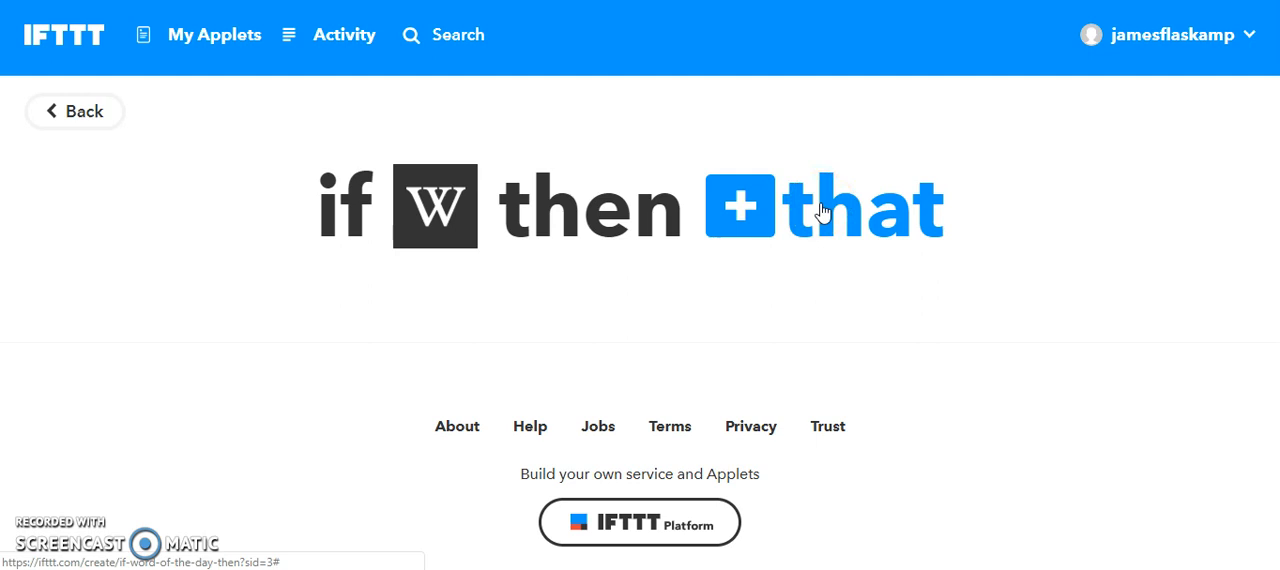
Open the action service picker via '+that'.
{"action": "left_click", "coordinate": [820, 205]}
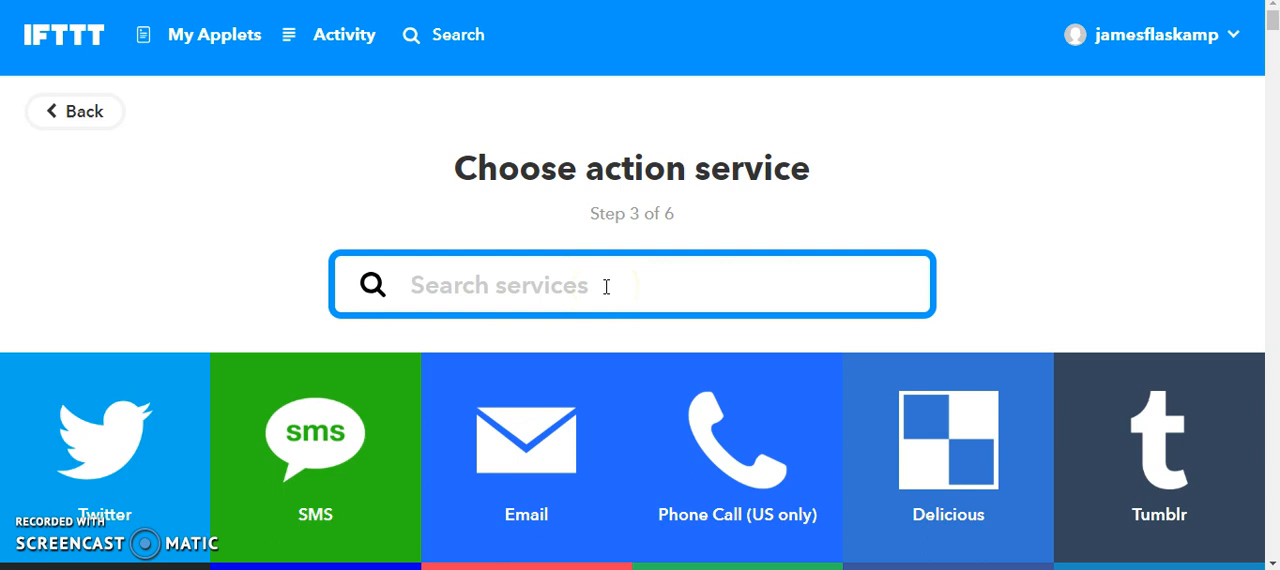
Search for 'goog' and choose Google Sheets as the action service.
{"action": "type", "text": "goog"}
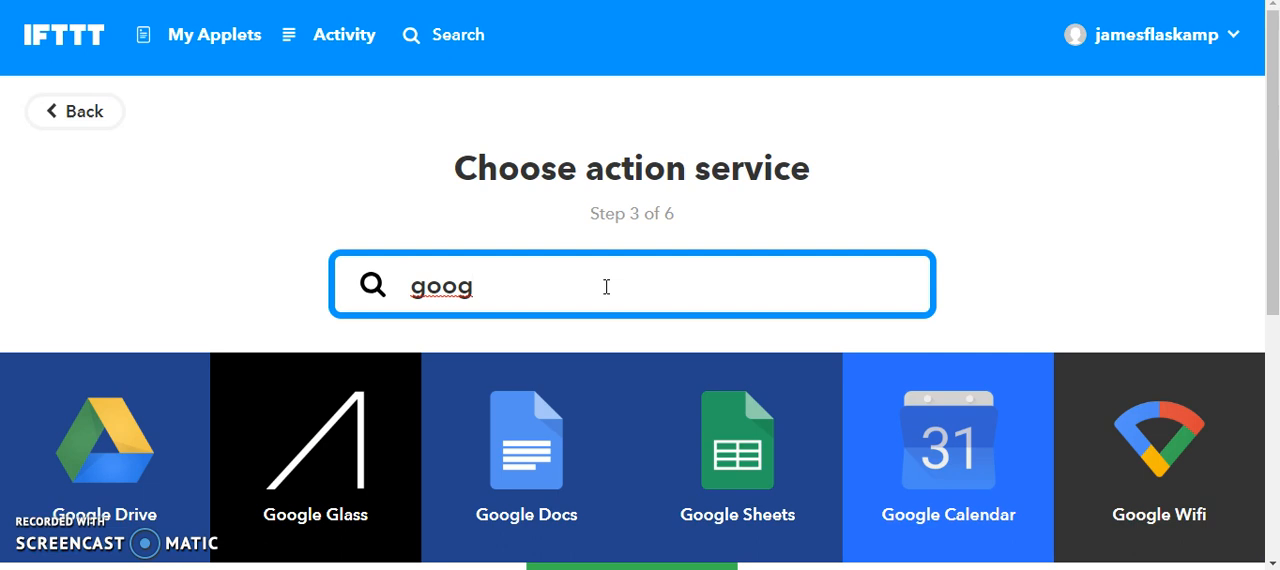
{"action": "mouse_move", "coordinate": [685, 375]}
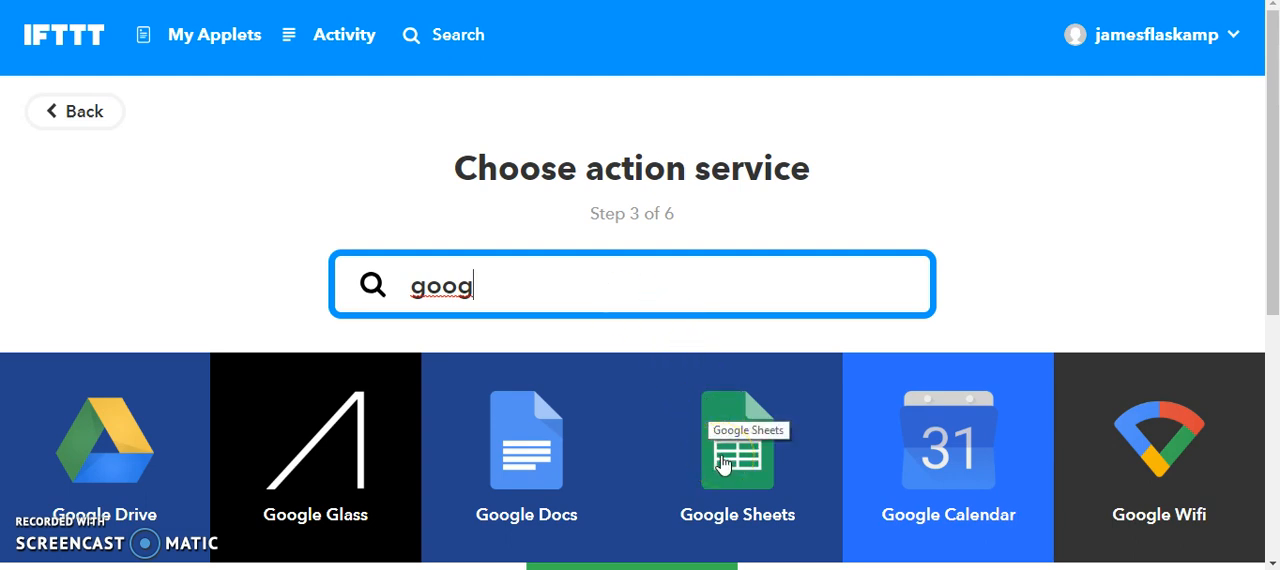
{"action": "left_click", "coordinate": [737, 450]}
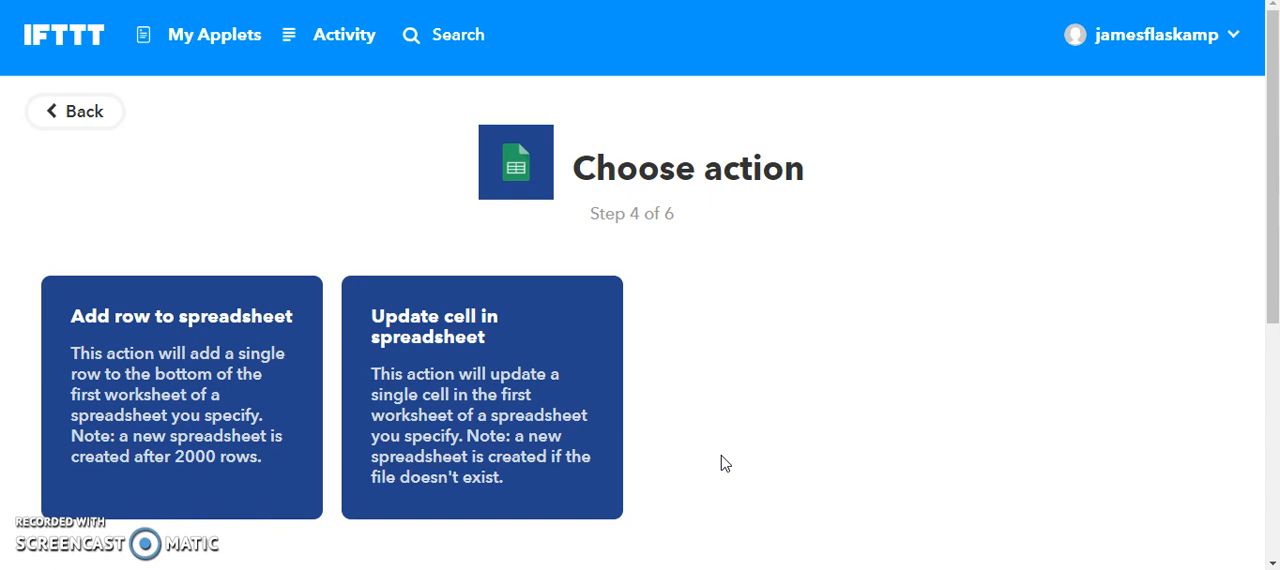
{"action": "mouse_move", "coordinate": [193, 385]}
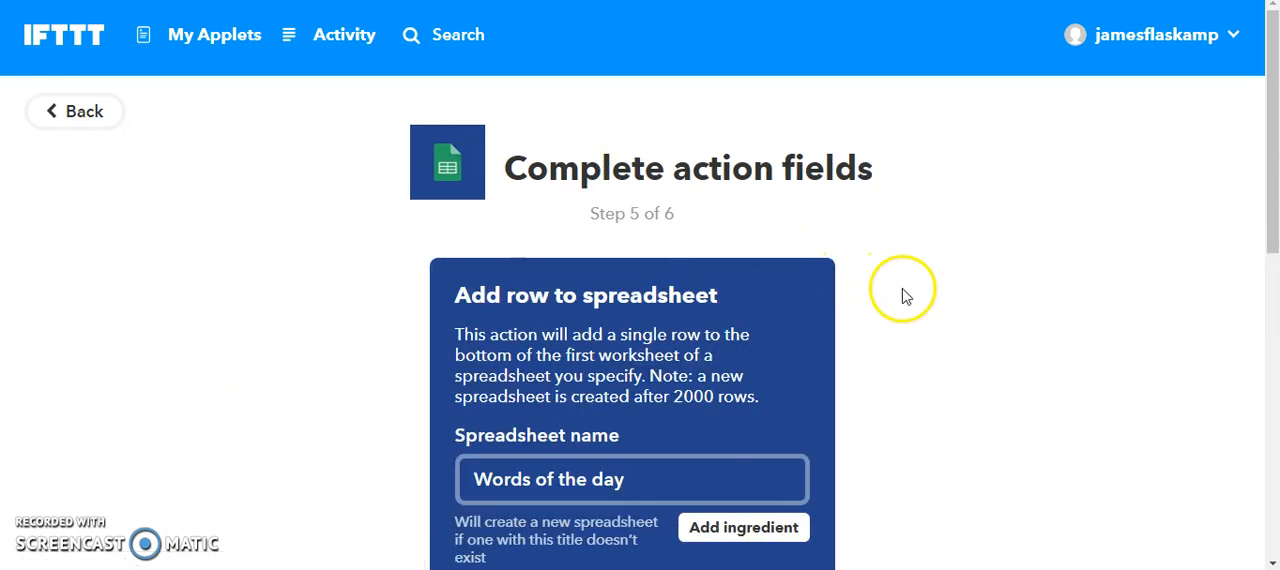
Keep the default add-row fields for Words of the day and create the action.
{"action": "scroll", "scroll_direction": "down", "scroll_amount": 3}
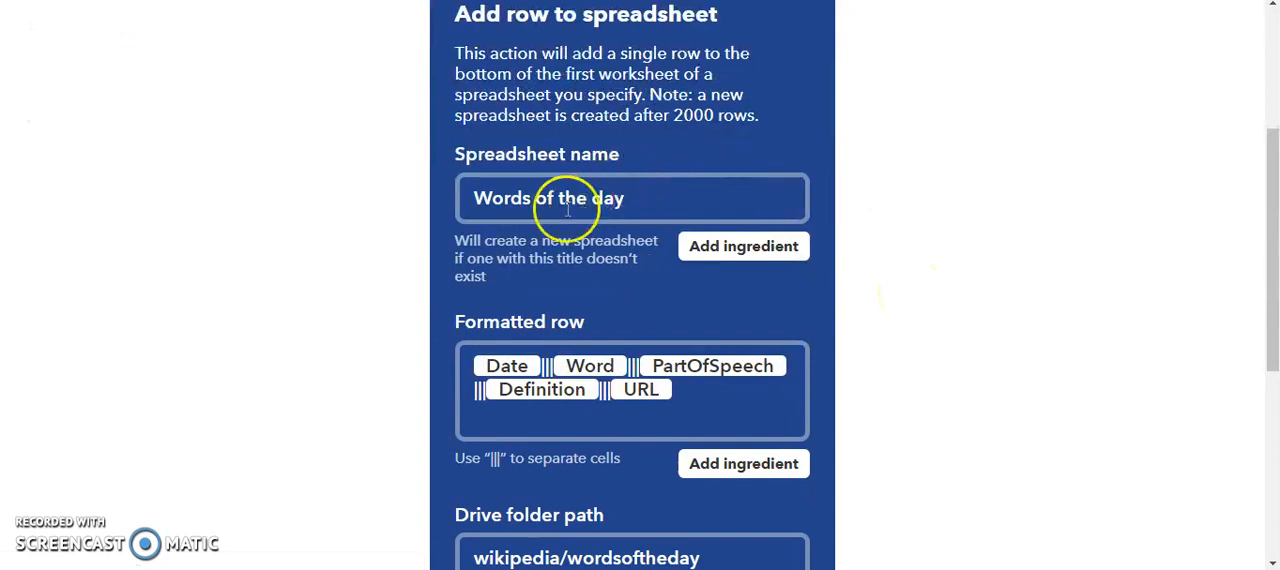
{"action": "scroll", "scroll_direction": "down", "scroll_amount": 3}
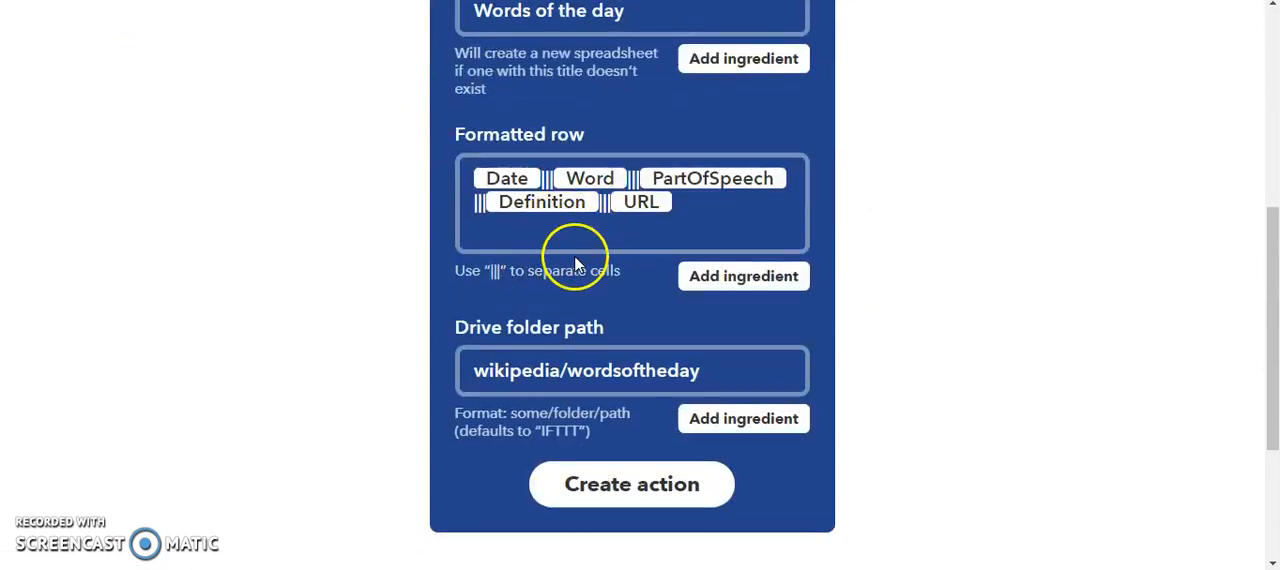
{"action": "scroll", "scroll_direction": "down", "scroll_amount": 3}
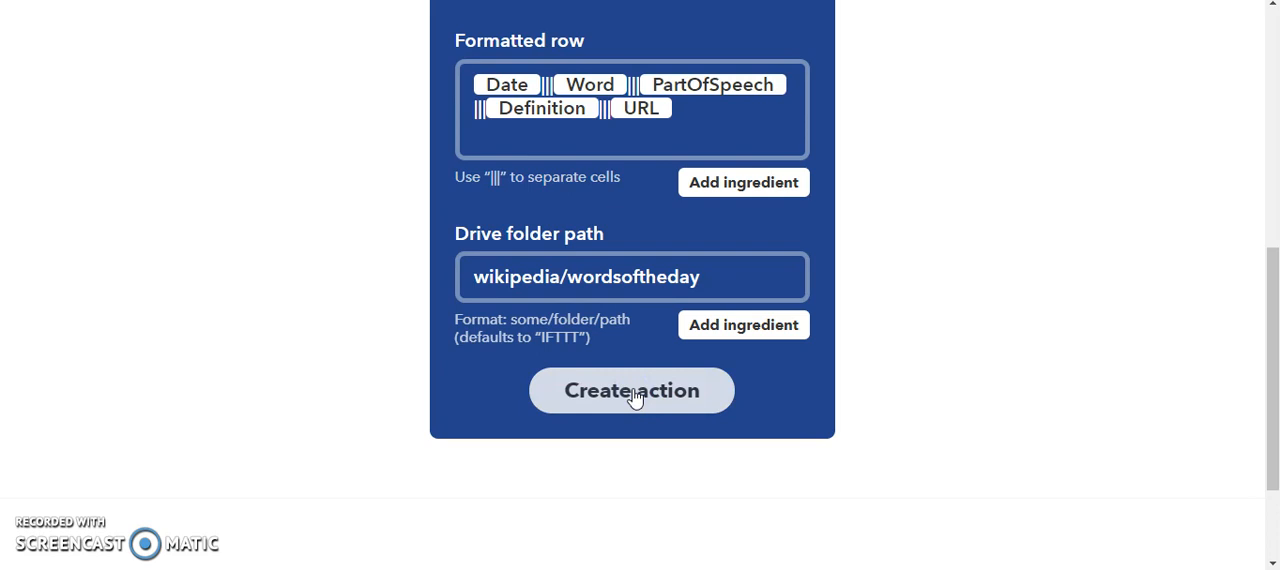
{"action": "left_click", "coordinate": [631, 390]}
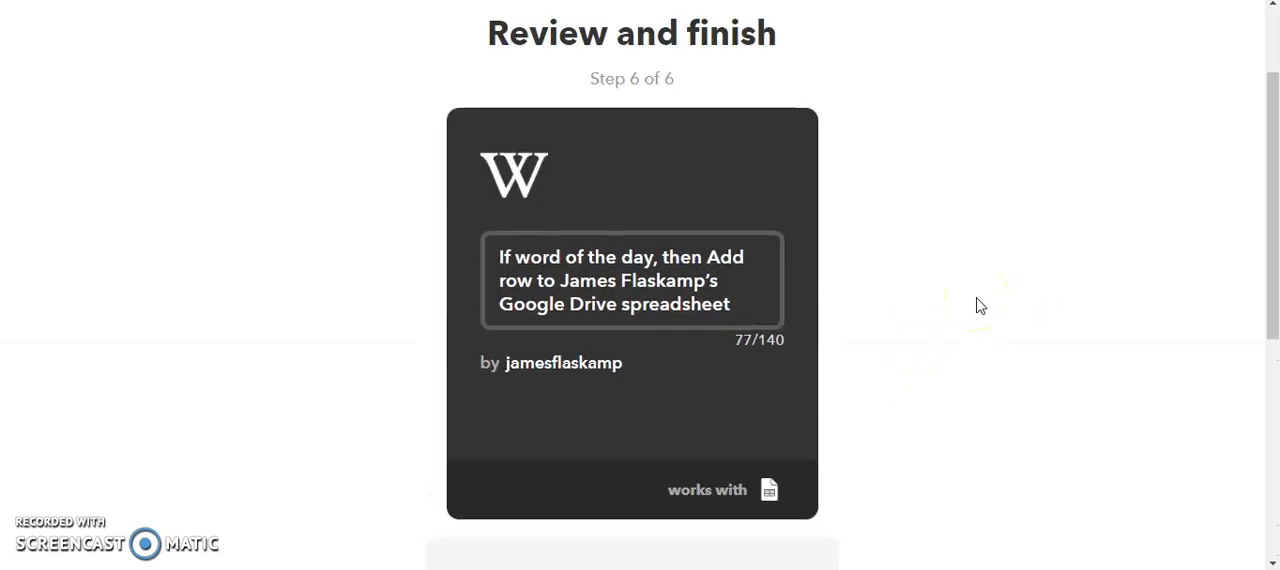
Switch off run notifications and finish saving the applet.
{"action": "scroll", "scroll_direction": "down", "scroll_amount": 3}
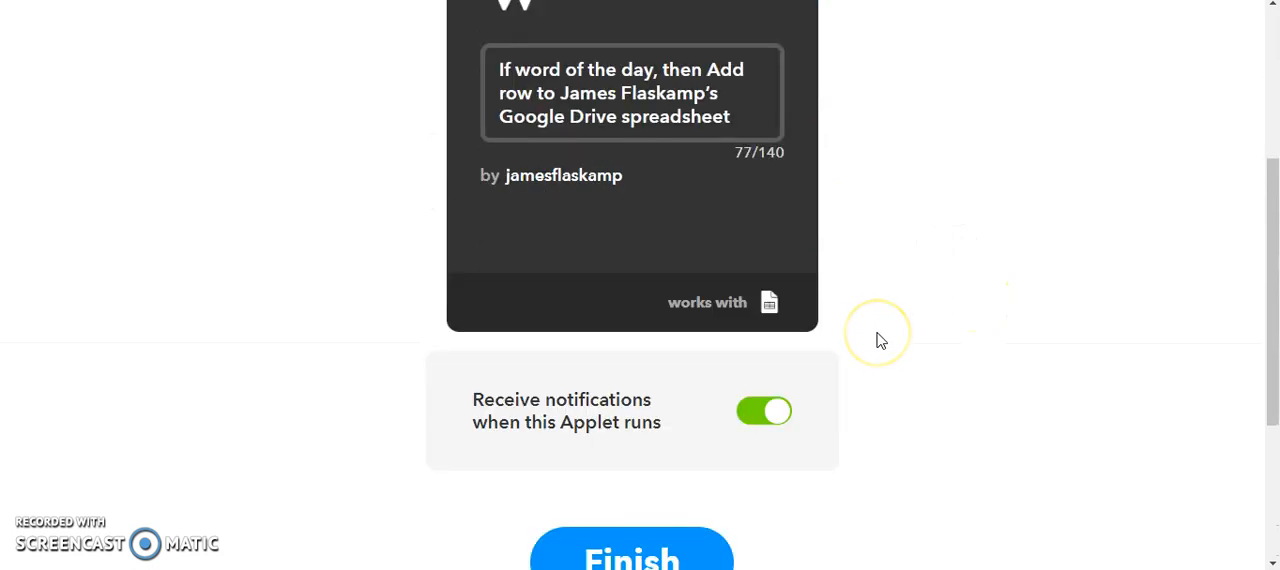
{"action": "scroll", "scroll_direction": "down", "scroll_amount": 3}
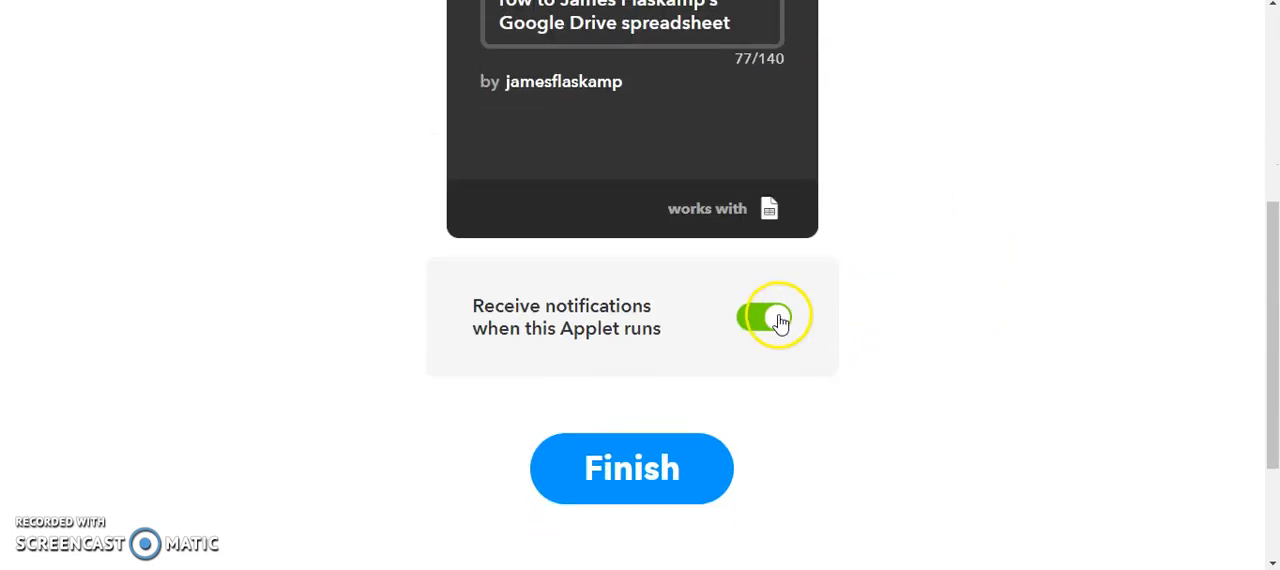
{"action": "left_click", "coordinate": [775, 317]}
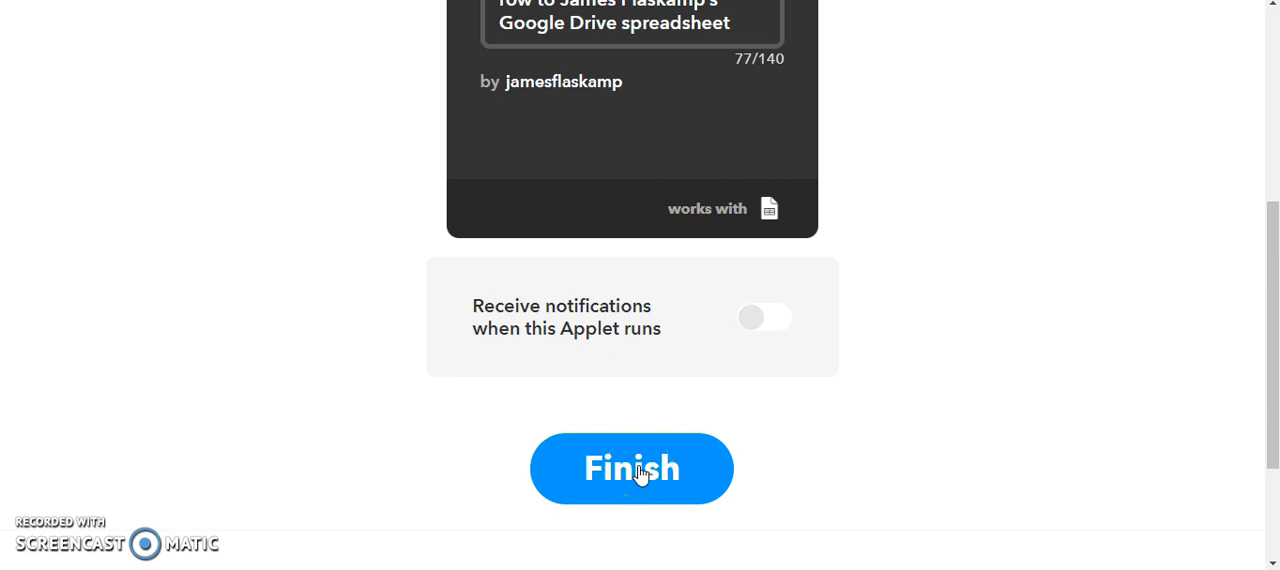
{"action": "left_click", "coordinate": [631, 468]}
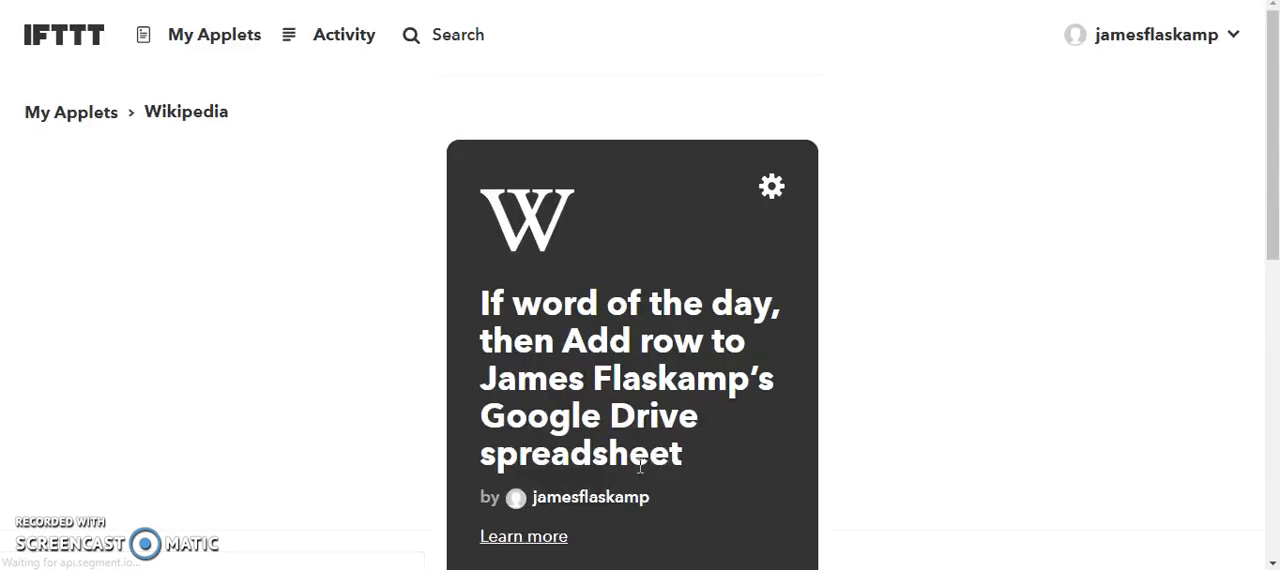